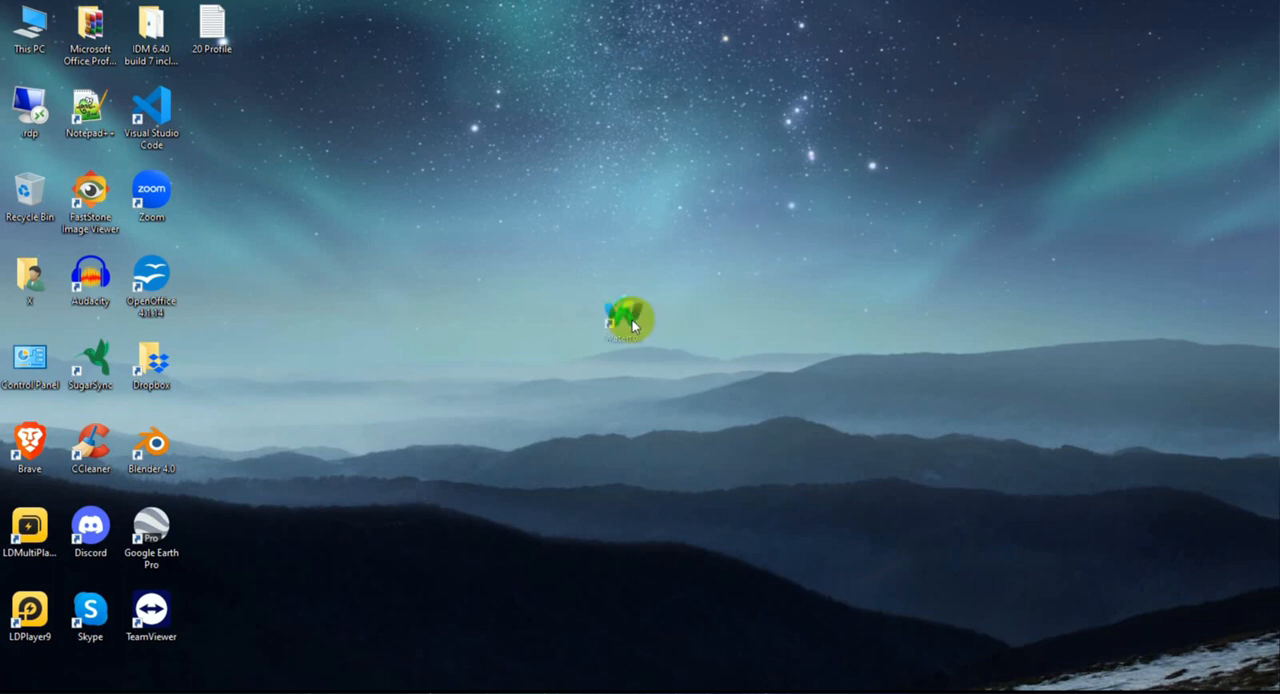
Refresh the Windows desktop from its right-click menu.
right_click(635, 320)
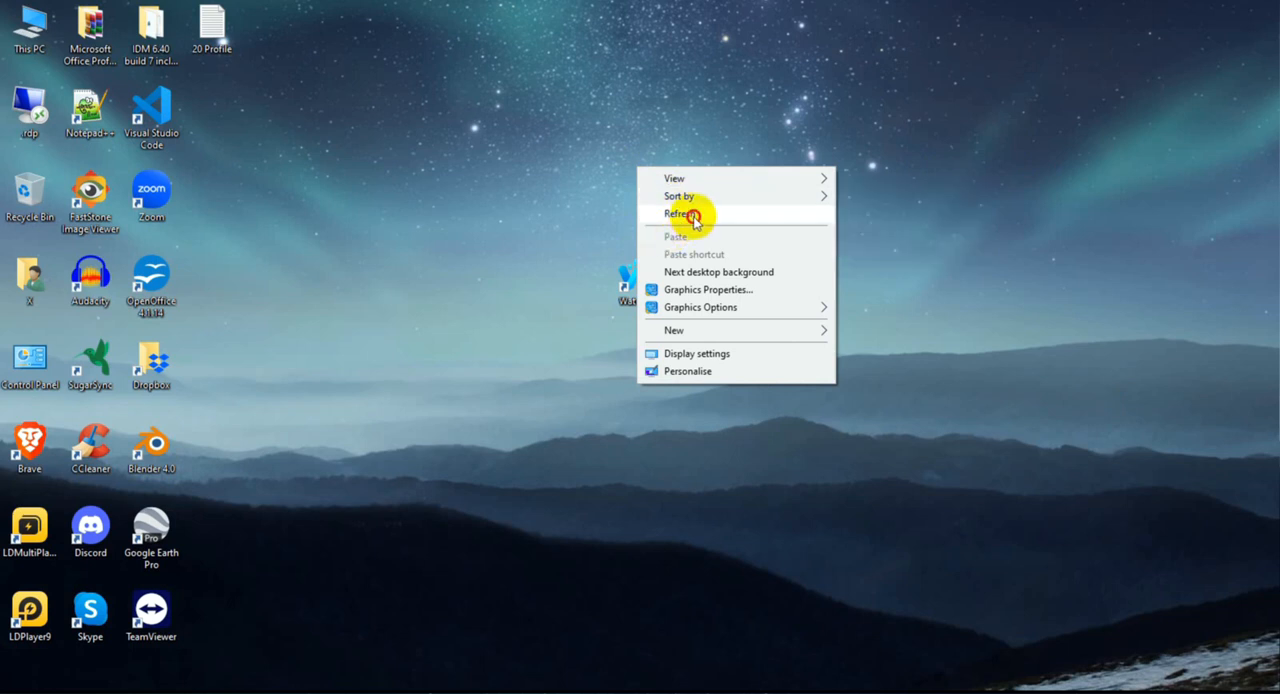
left_click(685, 213)
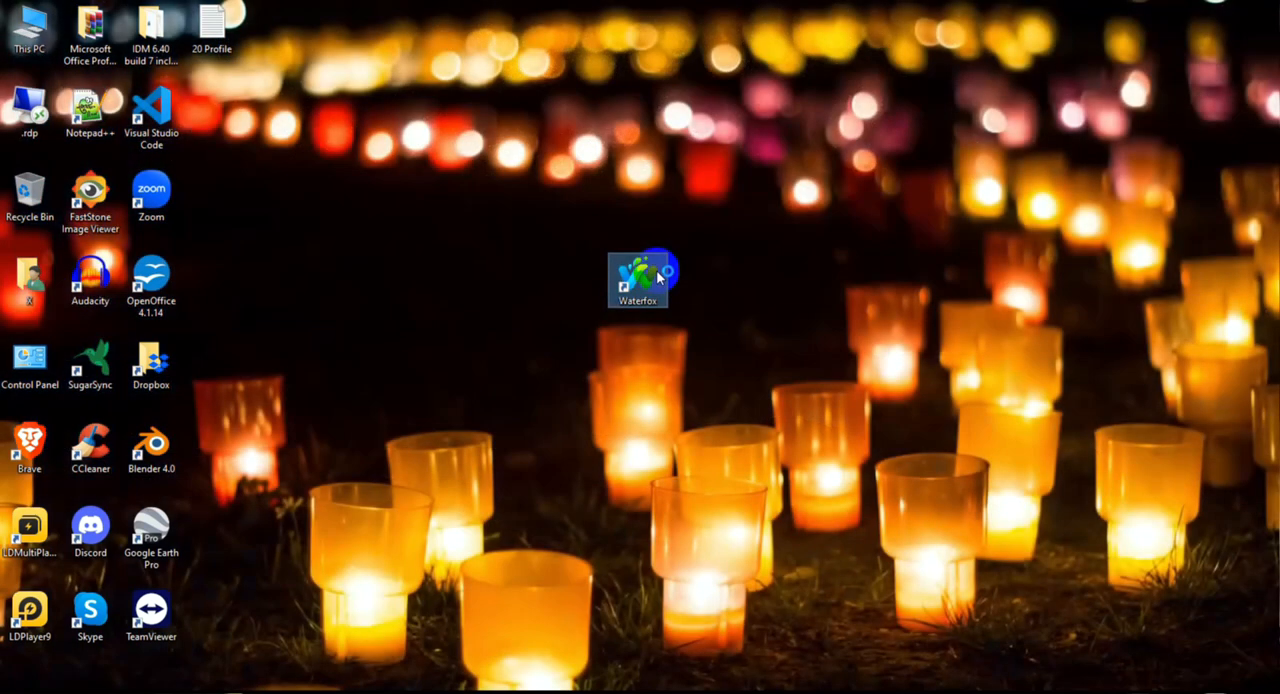
mouse_move(658, 280)
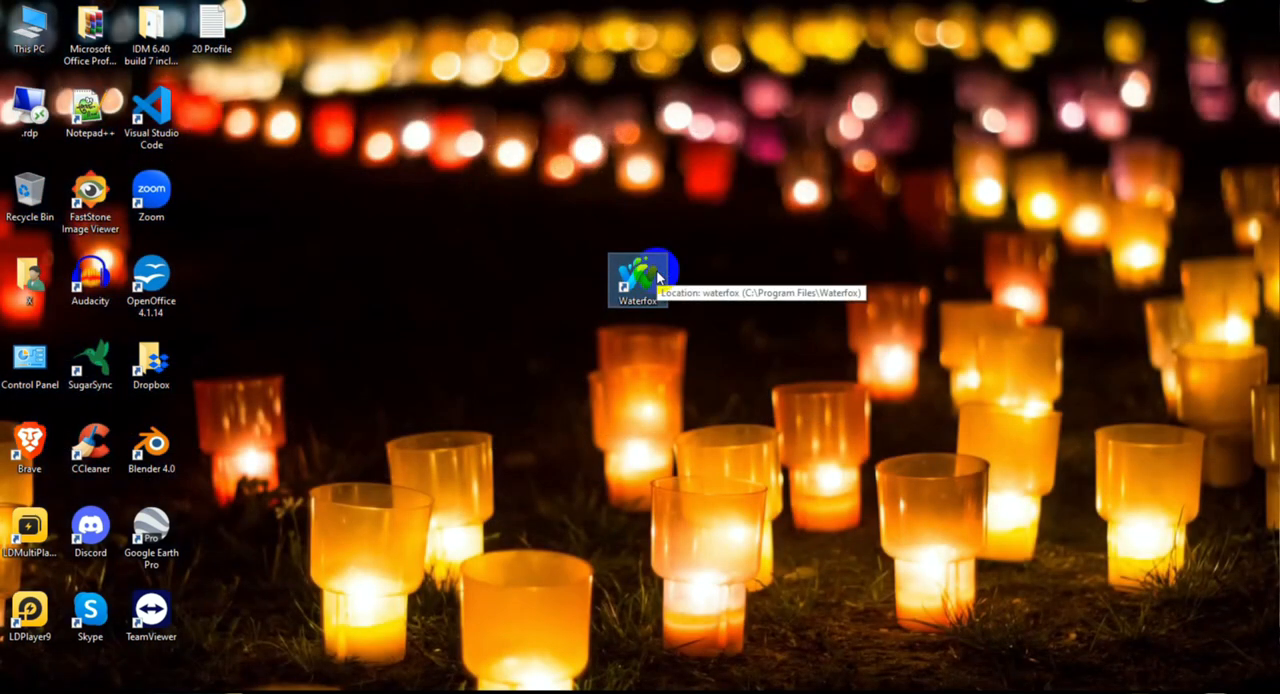
Launch Waterfox from the desktop shortcut and show the History list from the main menu.
double_click(637, 270)
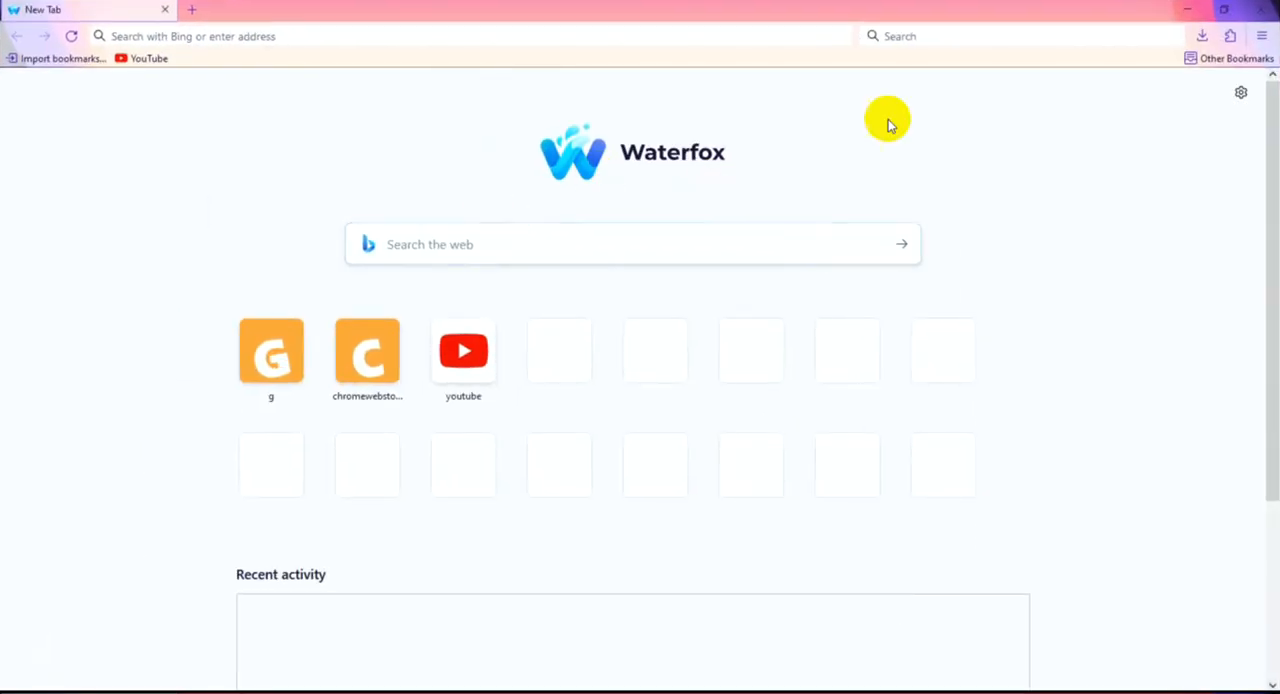
left_click(1262, 36)
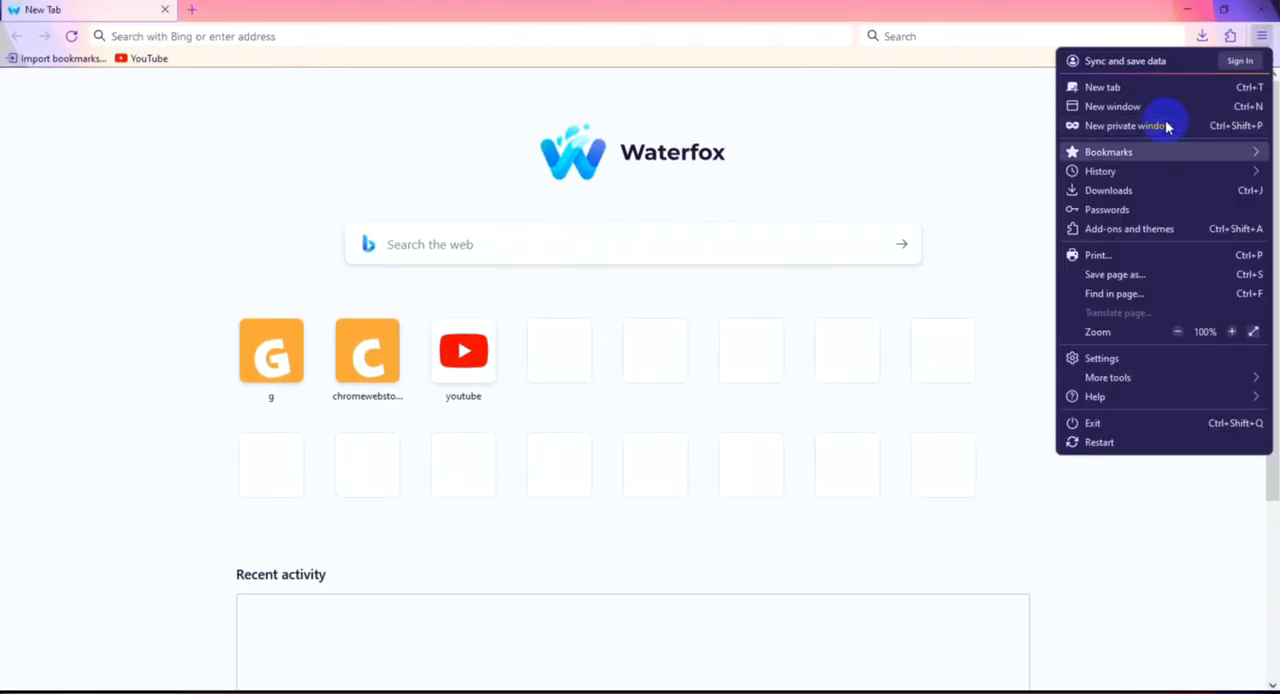
mouse_move(1111, 166)
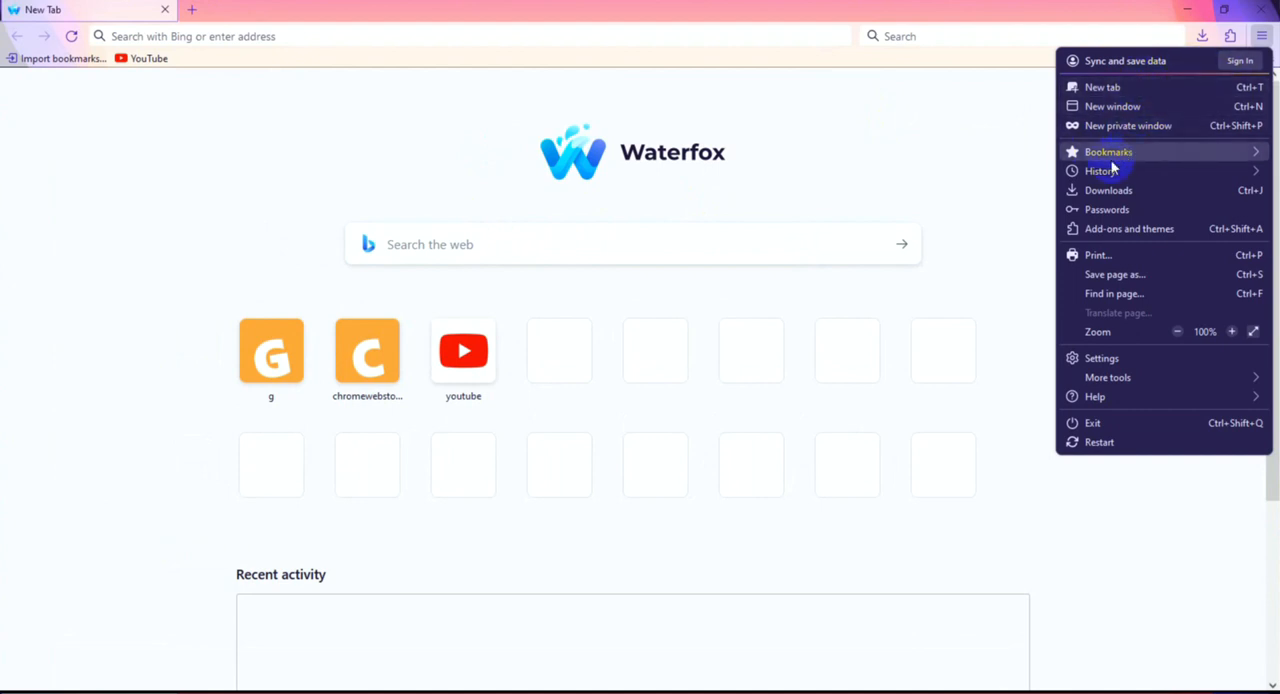
left_click(1100, 171)
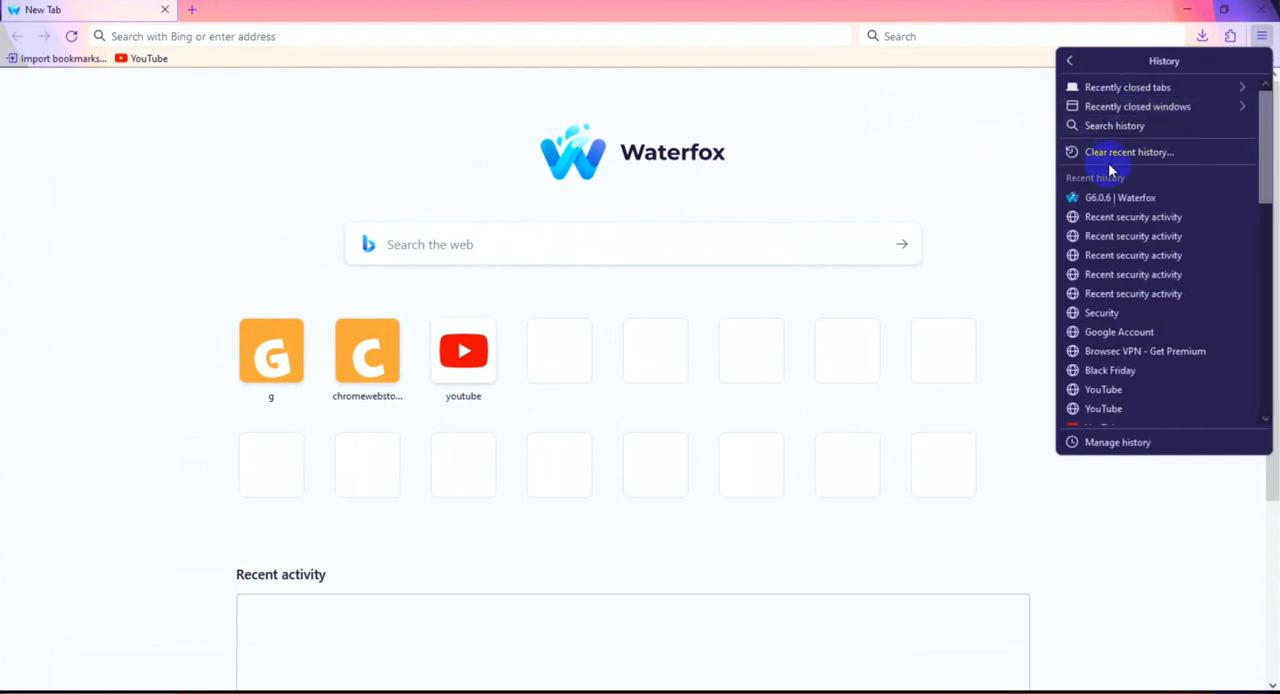
Clear all recent history with time range Everything, including site settings.
left_click(1128, 152)
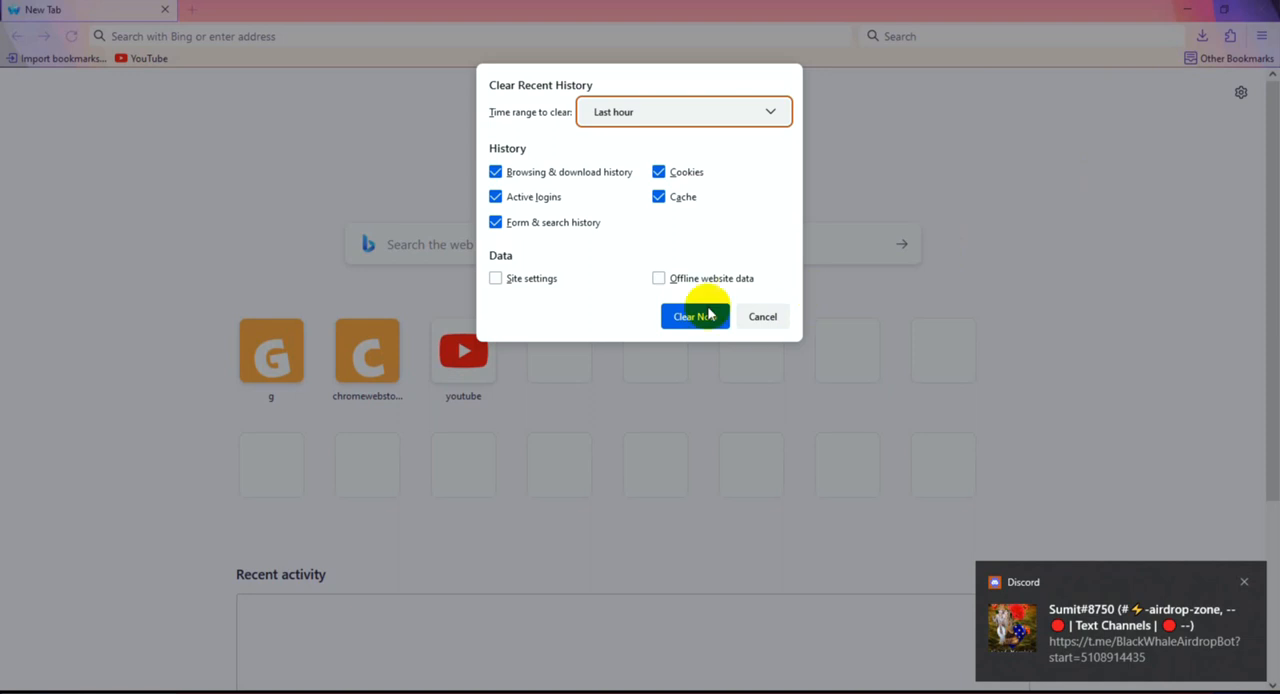
left_click(683, 111)
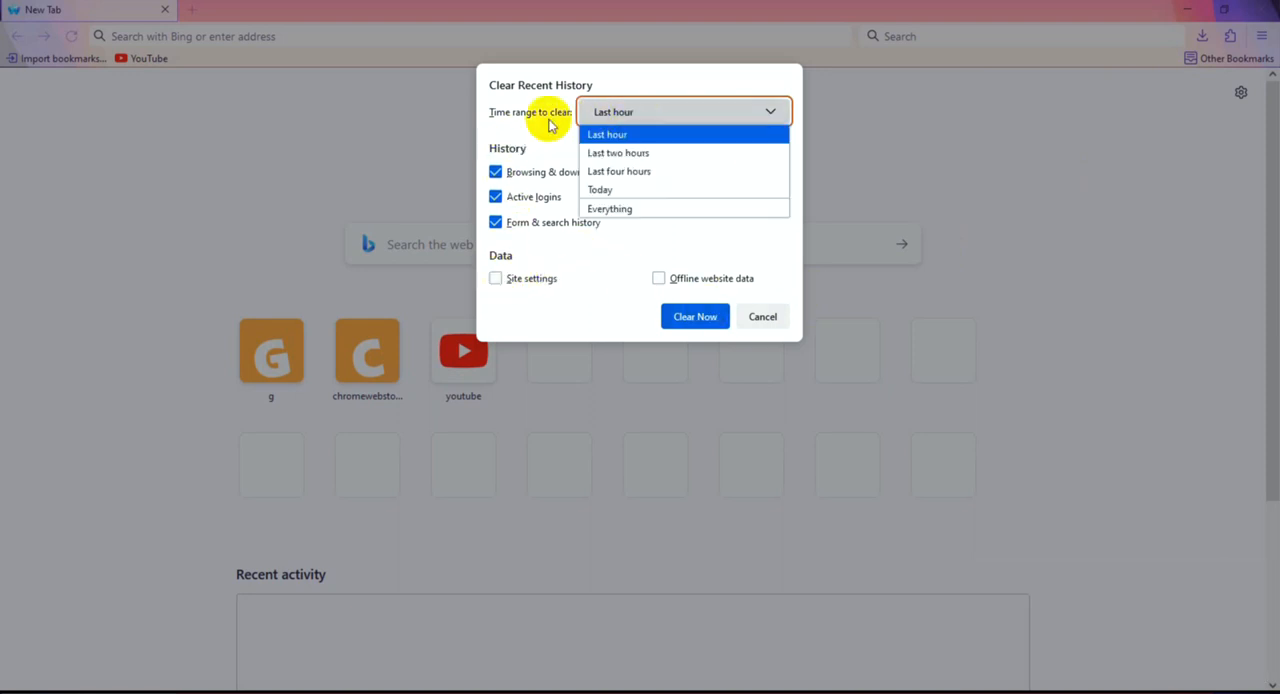
mouse_move(572, 131)
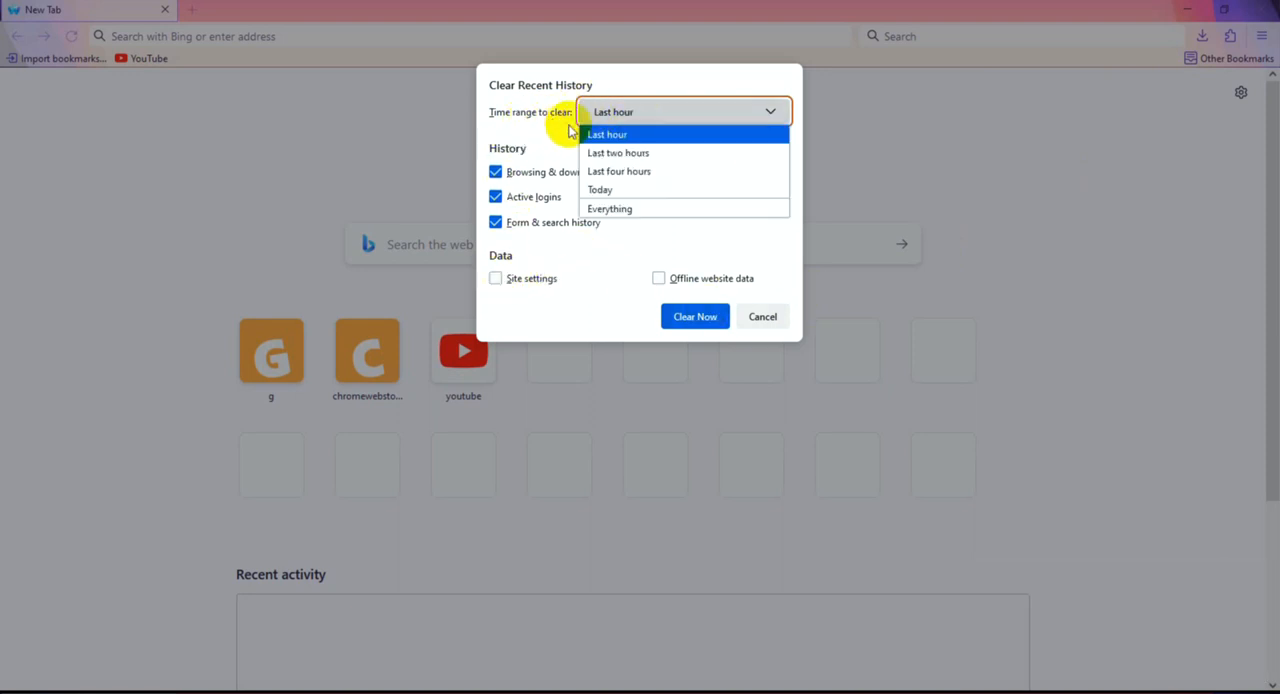
left_click(609, 208)
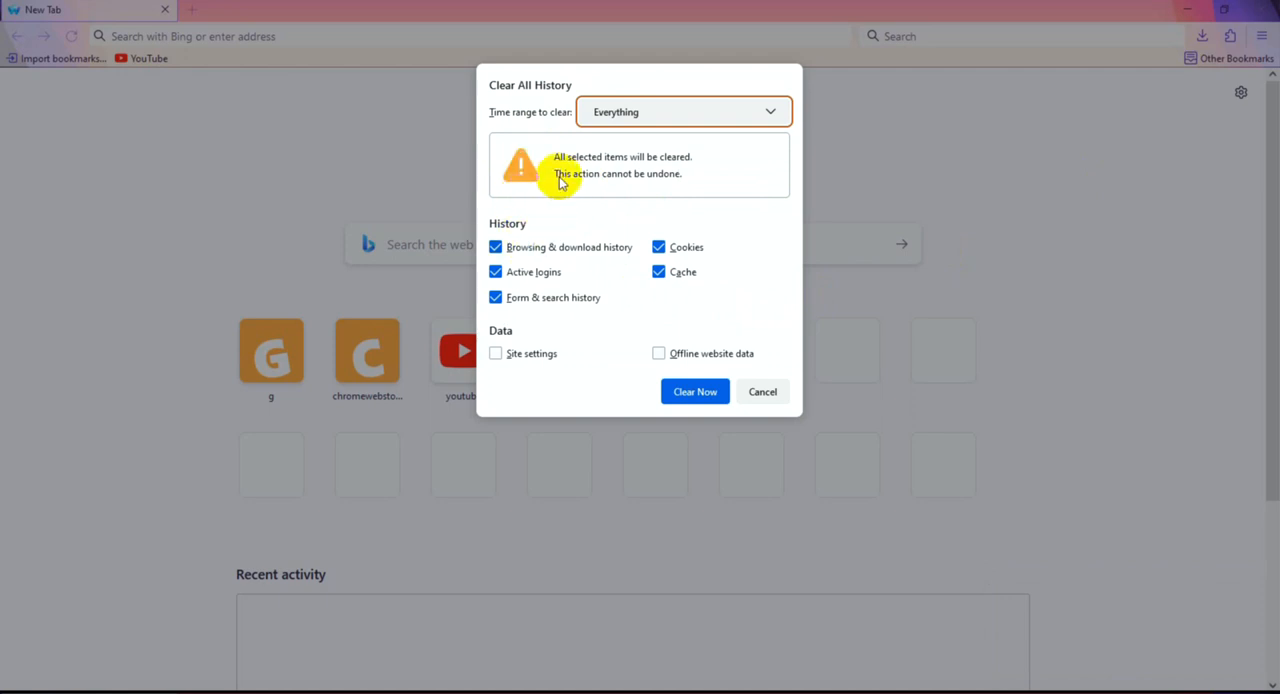
mouse_move(623, 170)
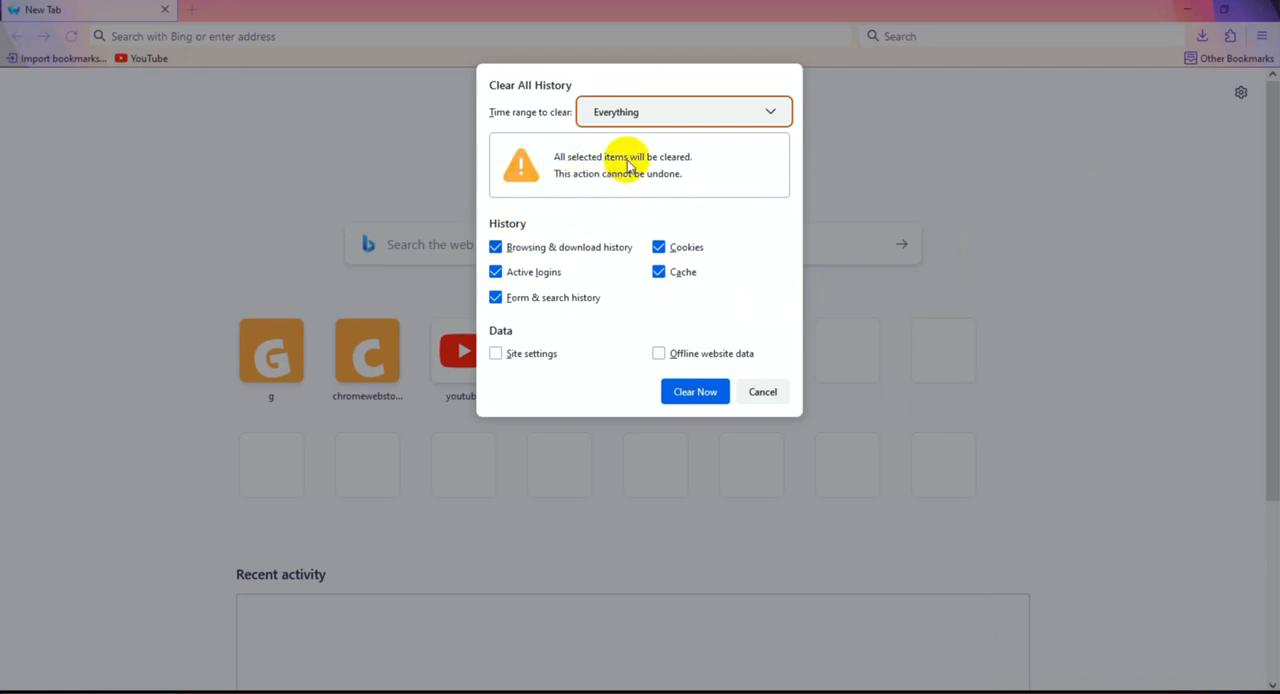
mouse_move(567, 188)
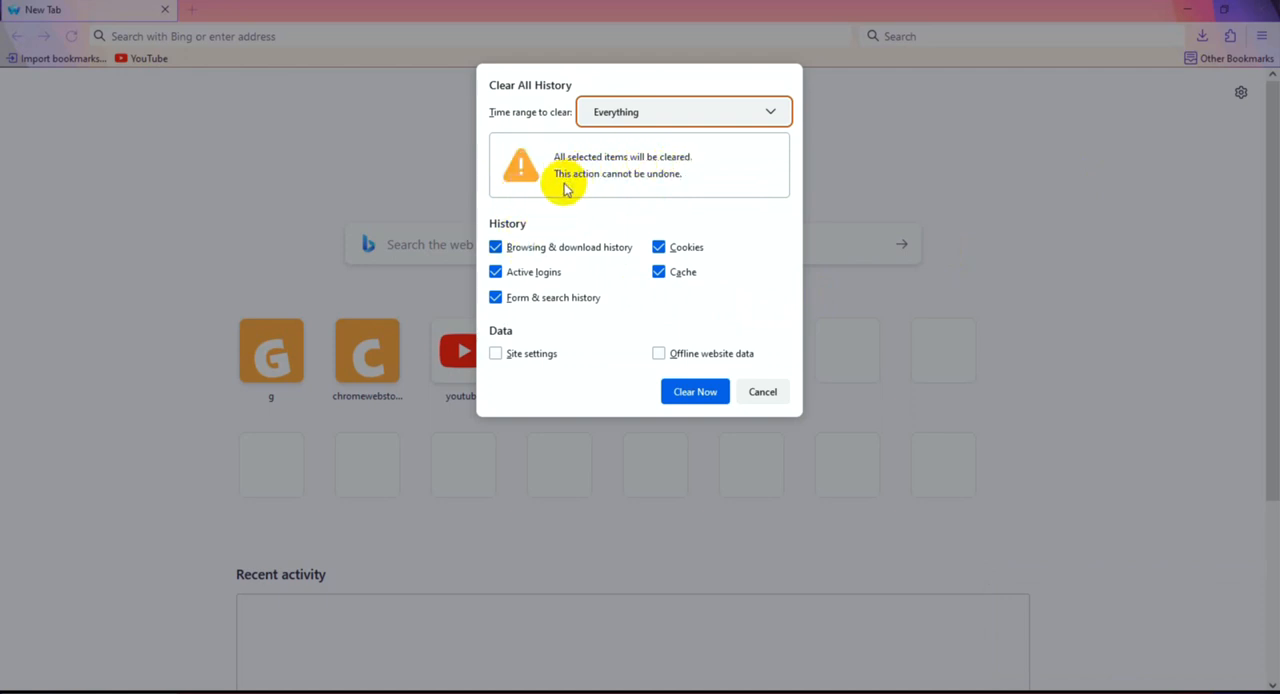
mouse_move(670, 214)
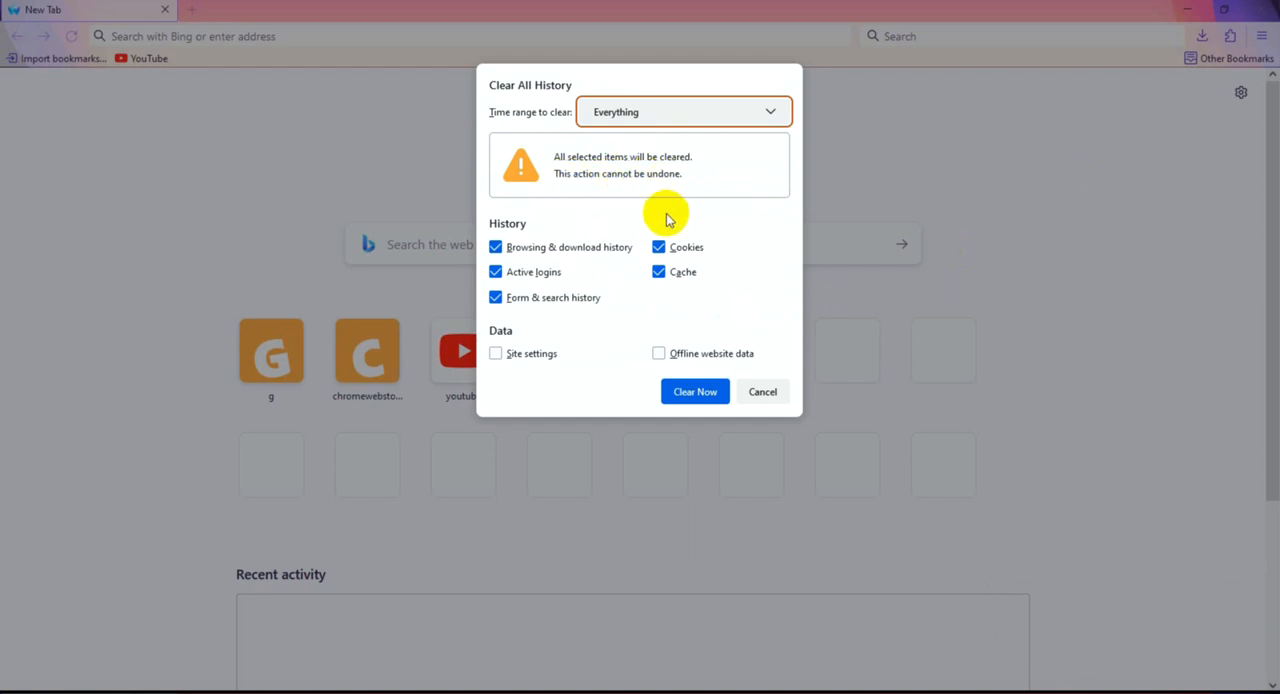
mouse_move(505, 353)
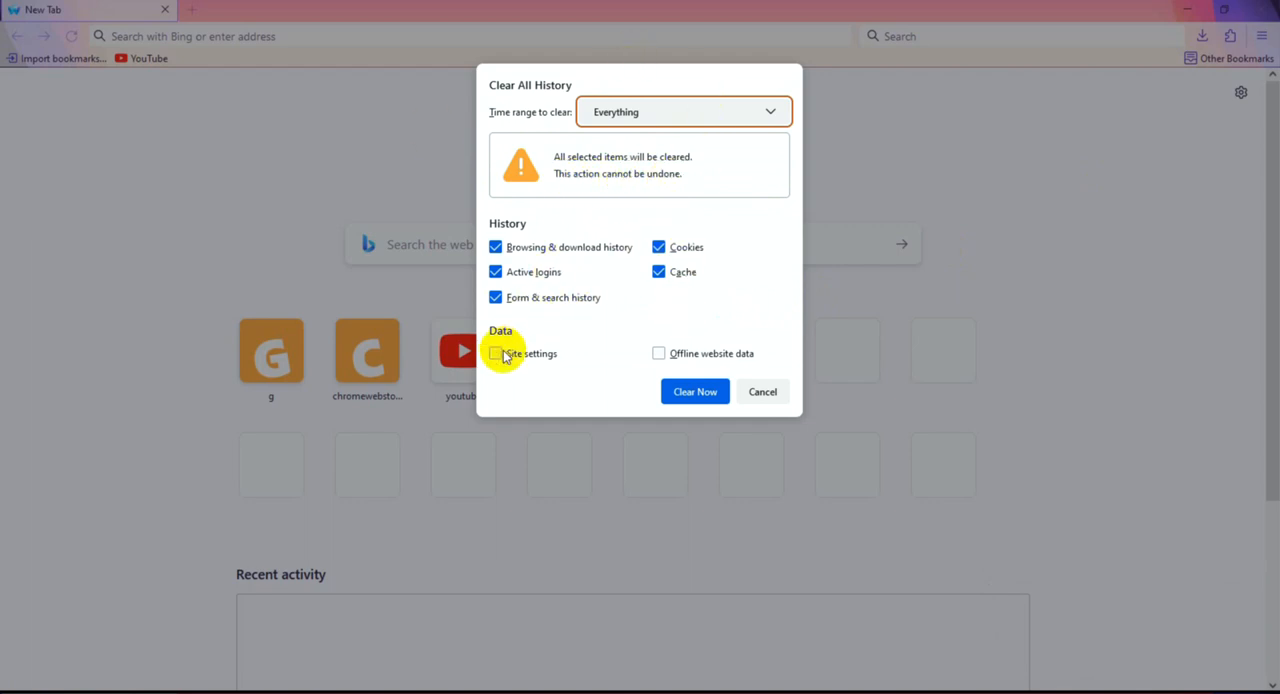
left_click(495, 353)
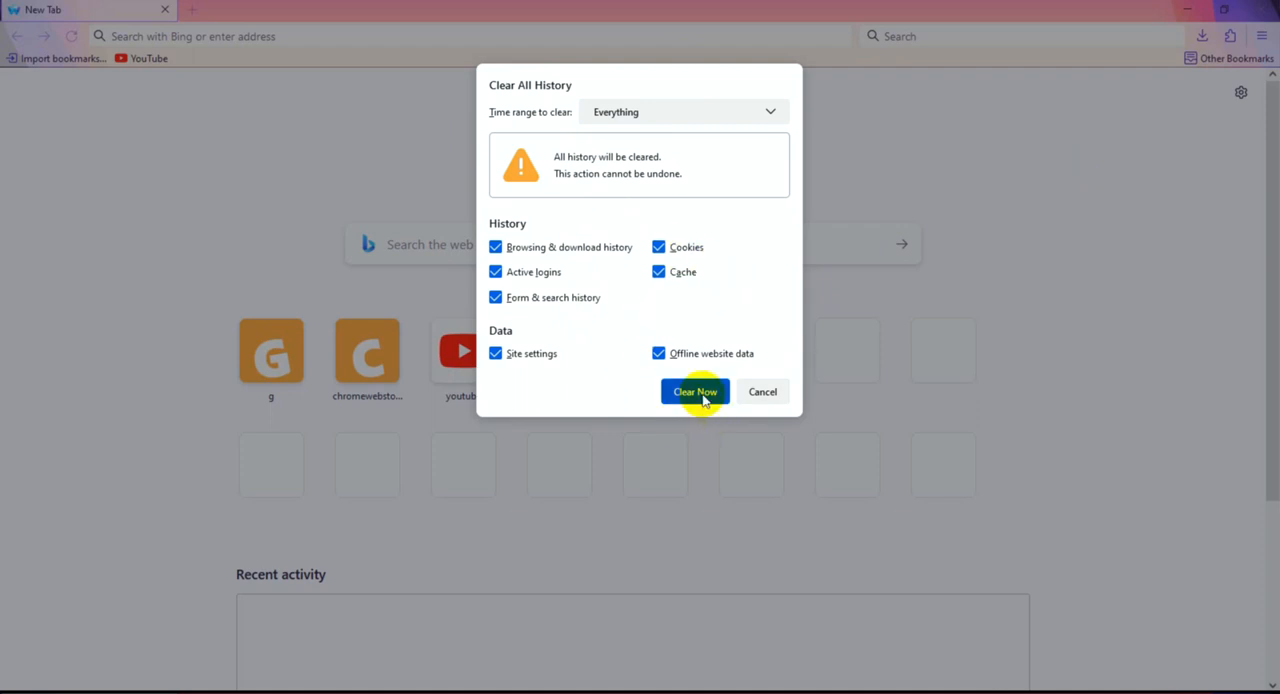
left_click(694, 391)
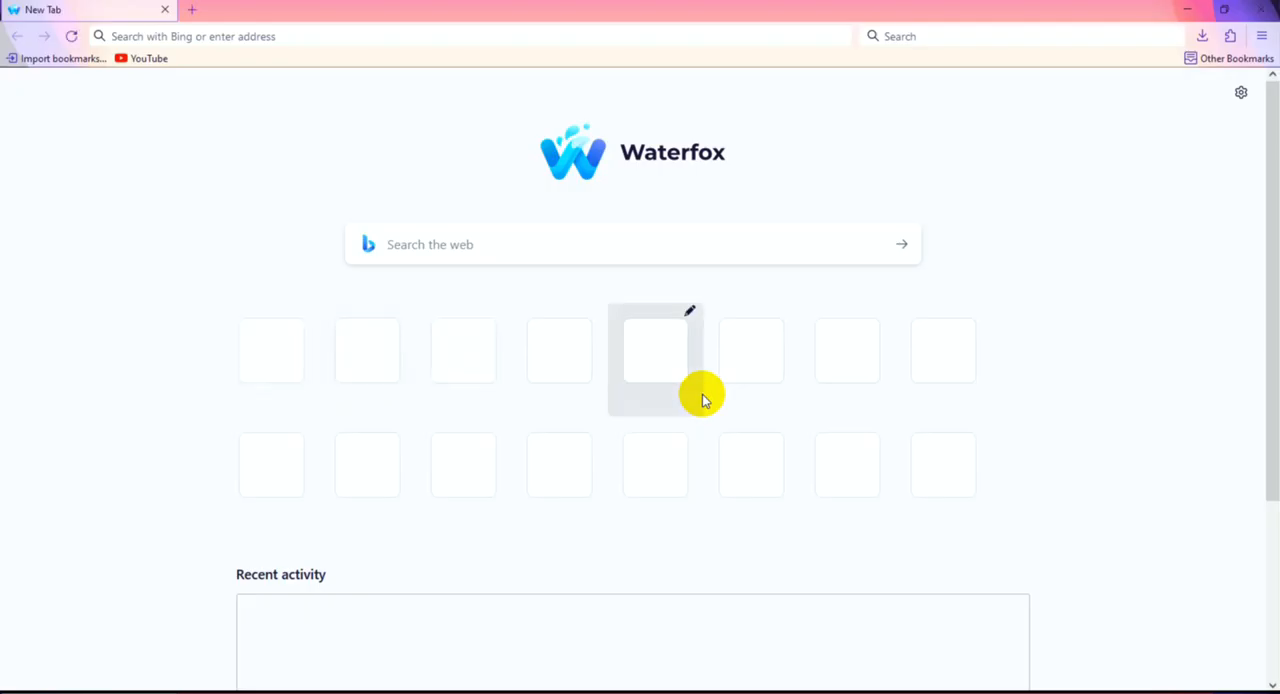
mouse_move(1115, 90)
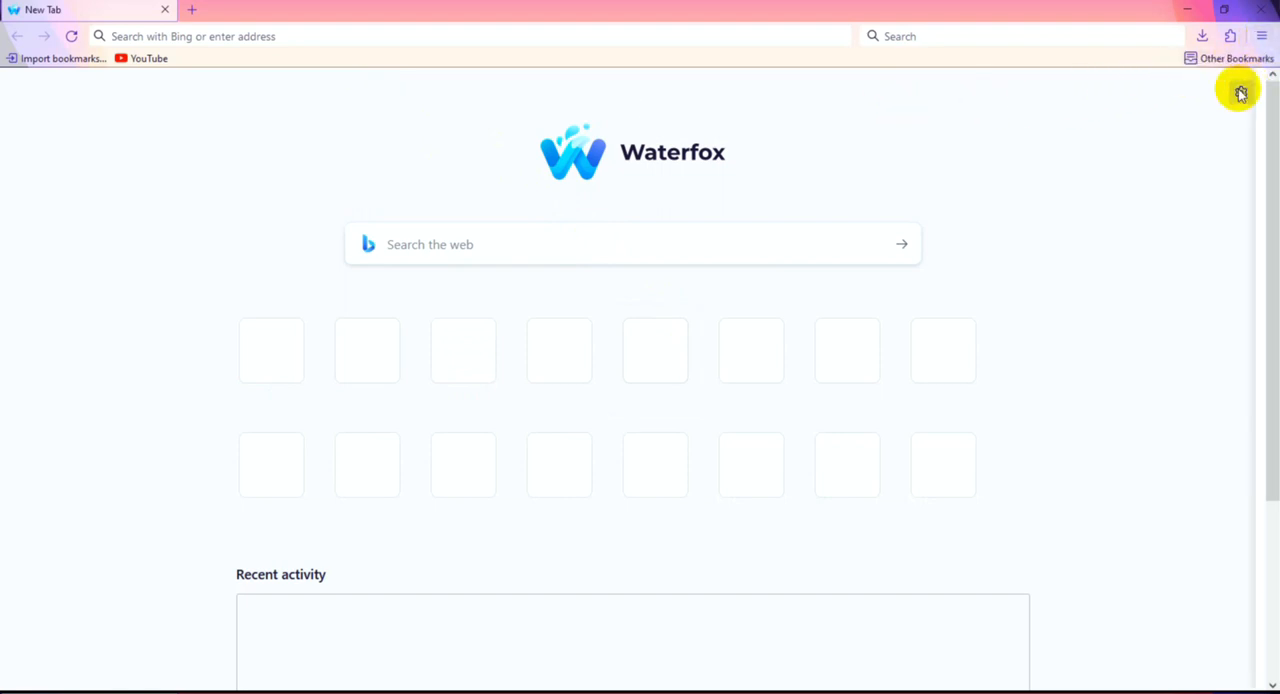
In new tab settings, set shortcuts to 4 rows, then turn off Shortcuts and Recent activity.
left_click(1240, 92)
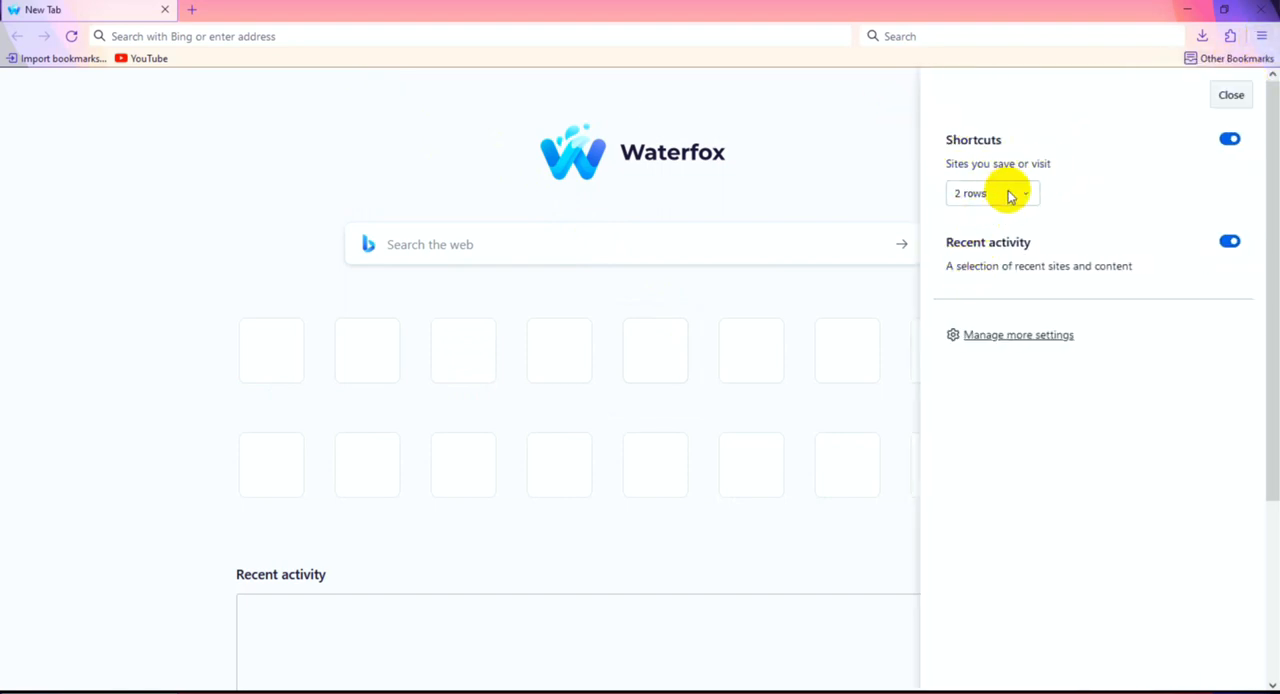
left_click(992, 193)
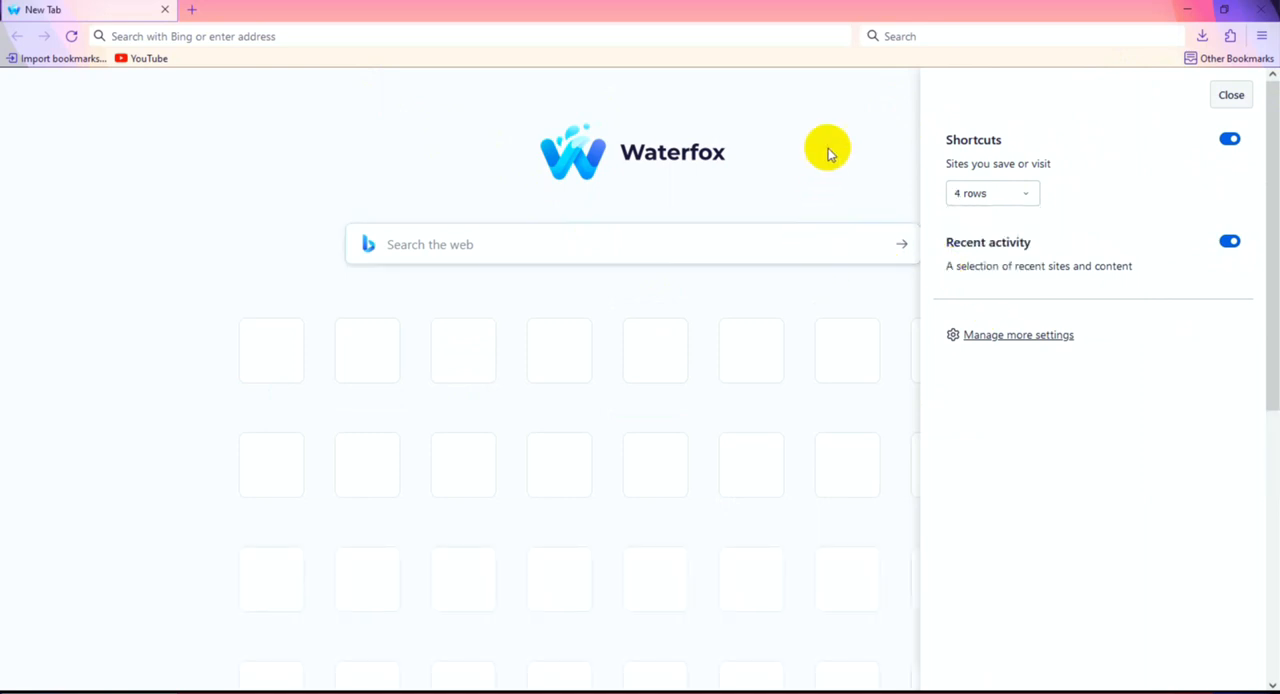
left_click(1229, 138)
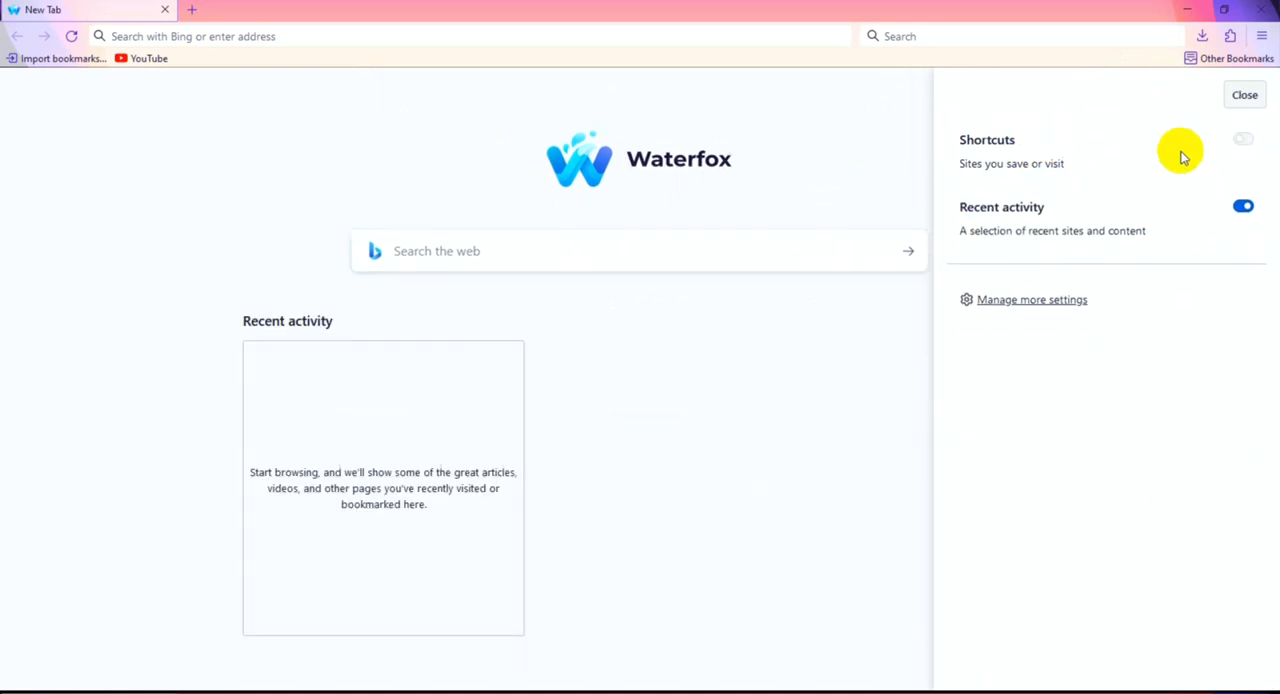
left_click(1242, 205)
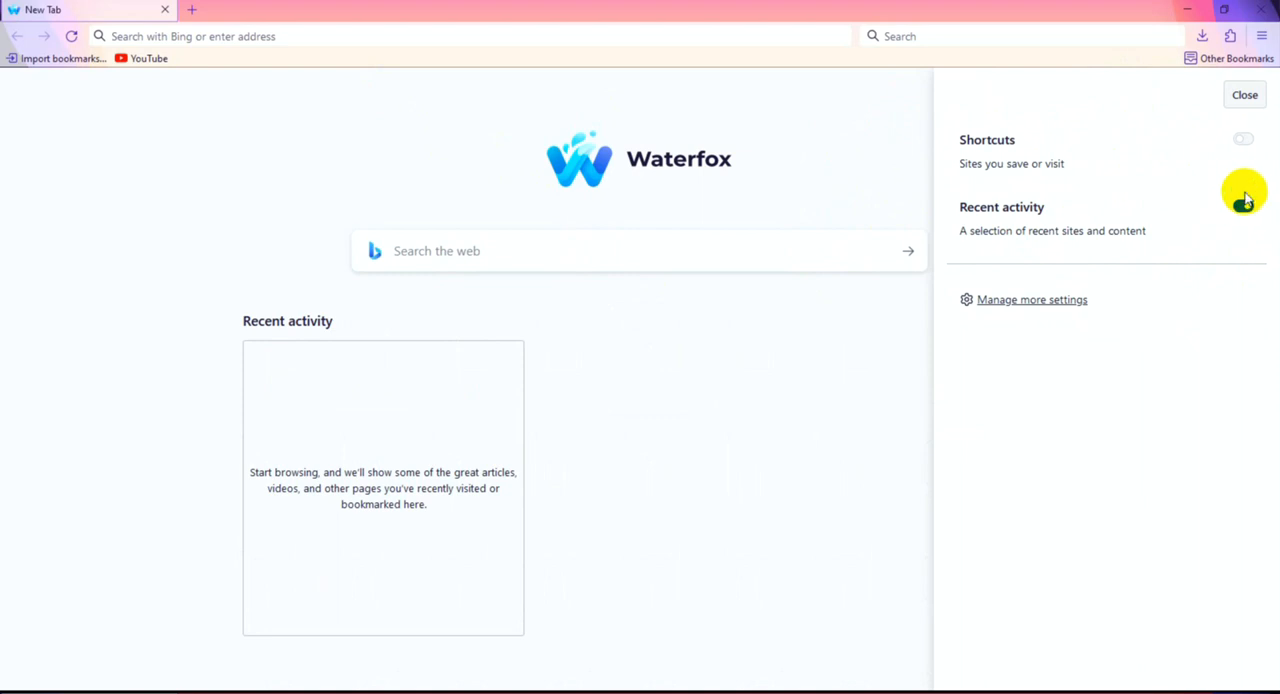
left_click(1244, 94)
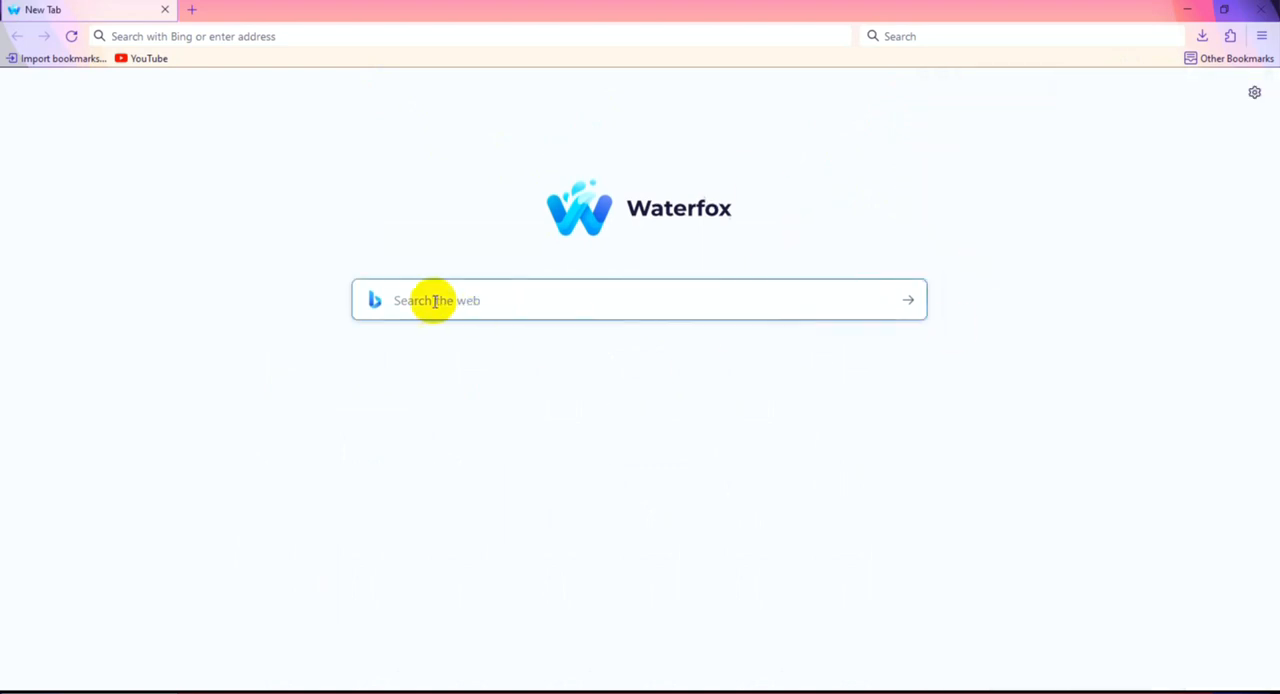
mouse_move(418, 307)
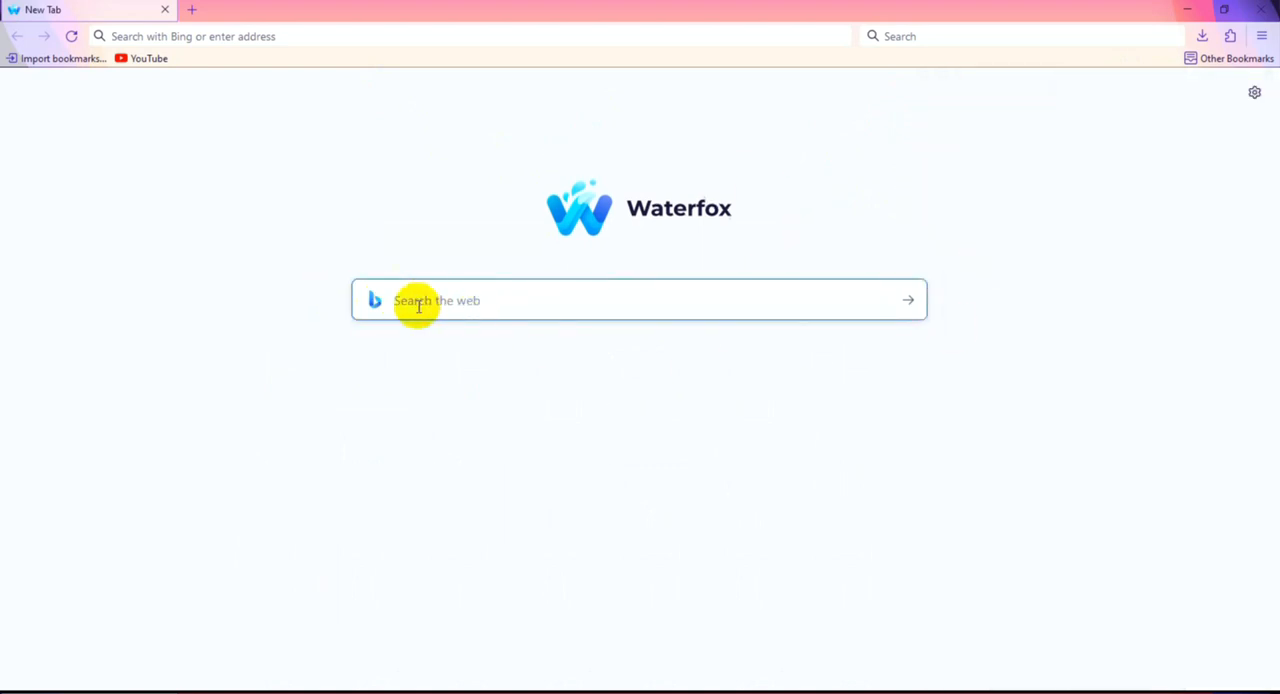
mouse_move(653, 205)
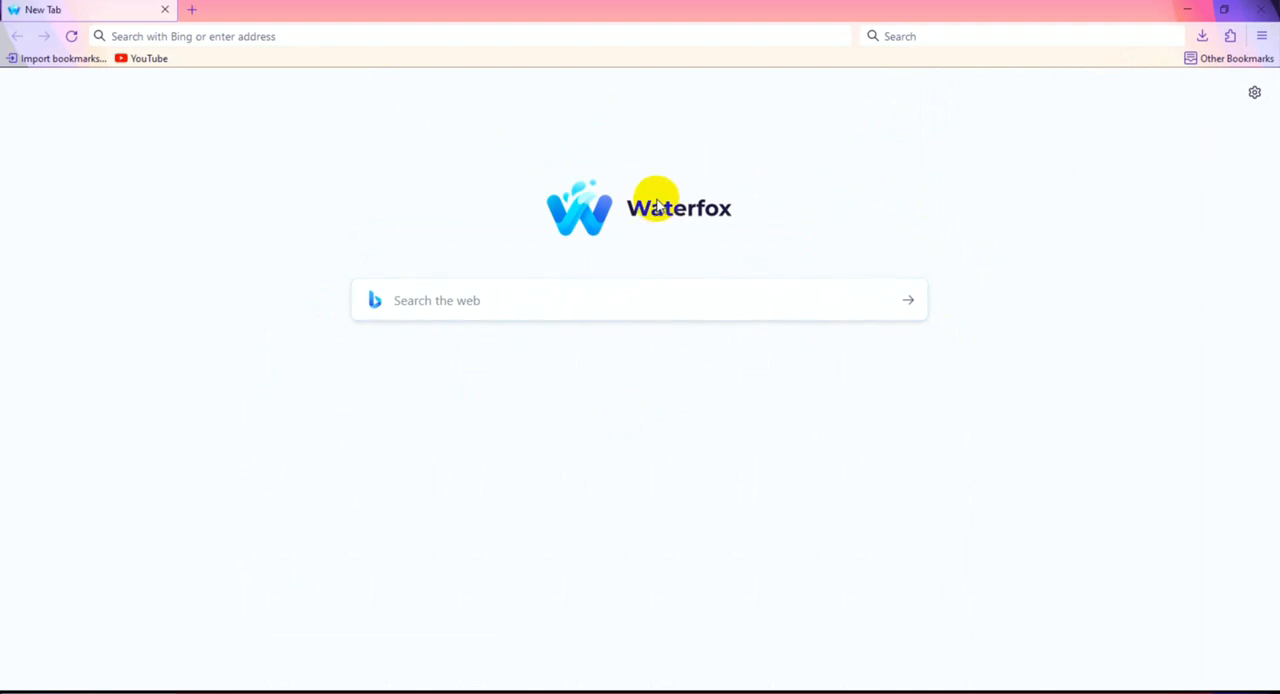